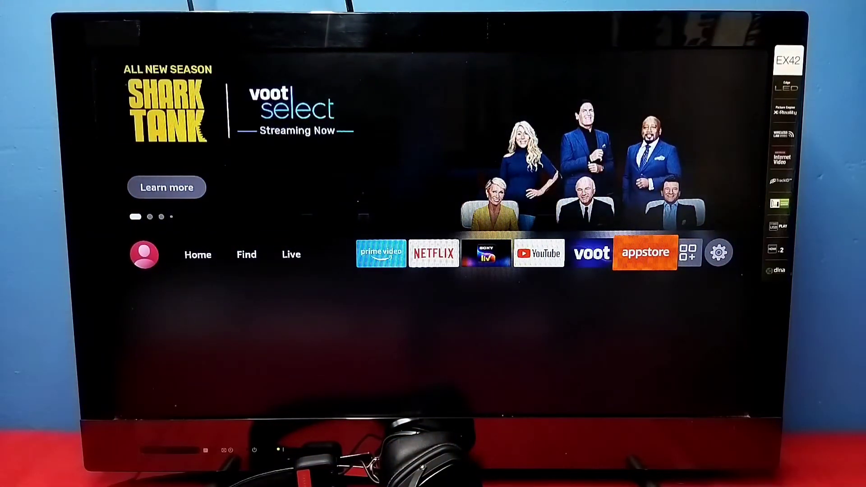
# Select the gear icon to show Notifications, Network, Display & Audio and Applications settings
pyautogui.click(719, 253)
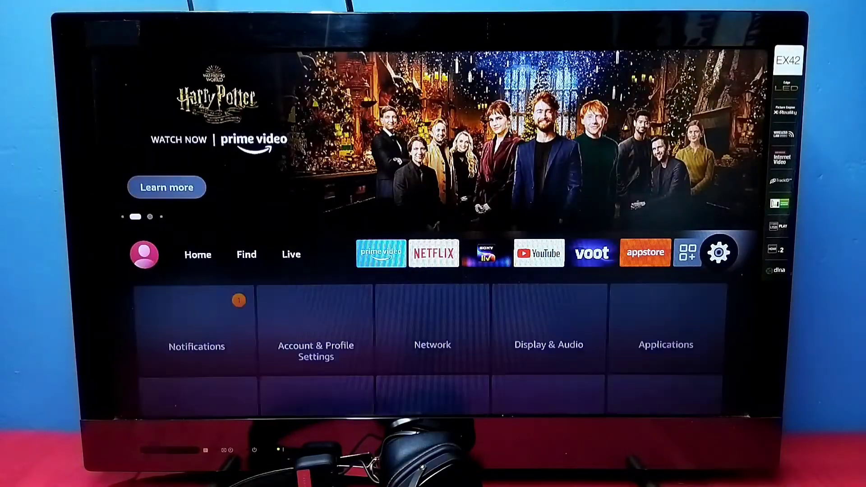